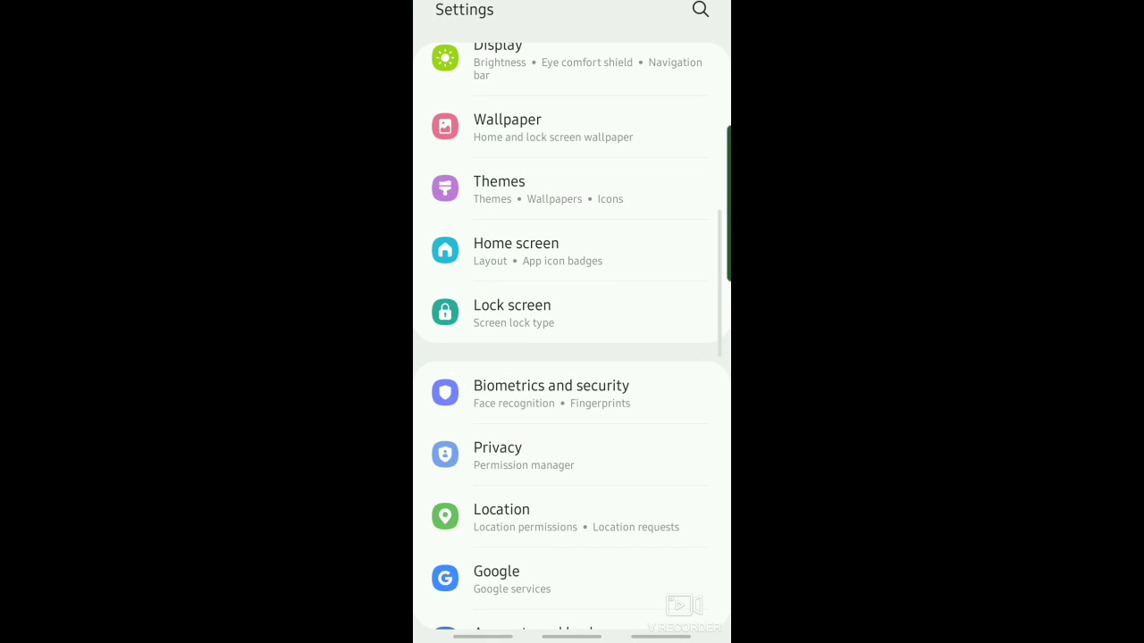
Reach Other security settings from the Biometrics and security page.
{"action": "scroll", "scroll_direction": "down", "scroll_amount": 3}
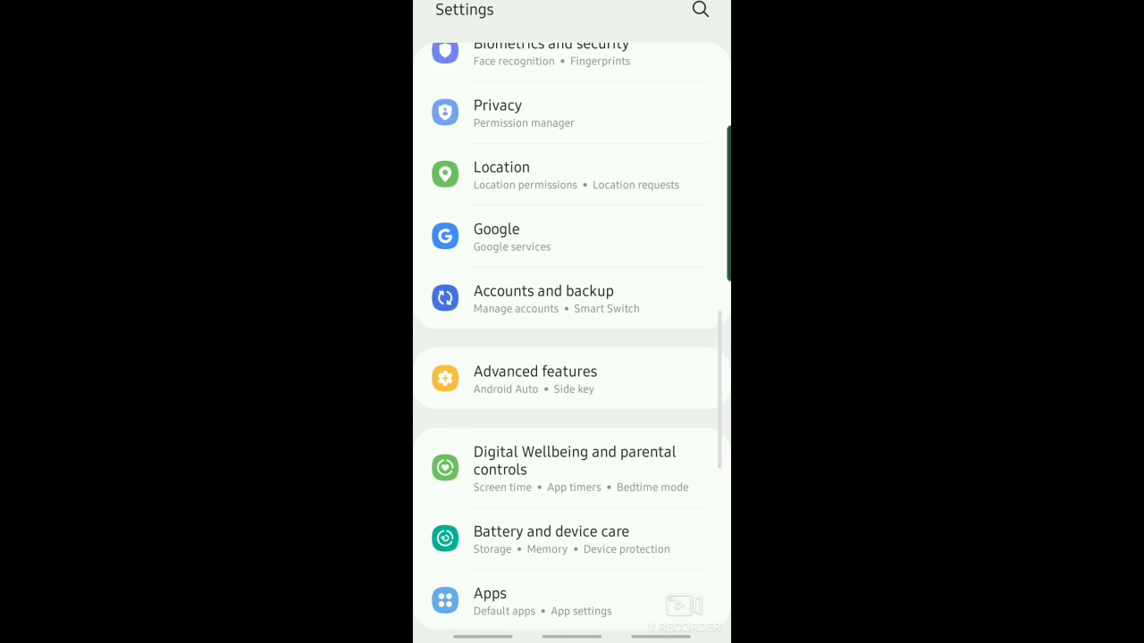
{"action": "scroll", "scroll_direction": "down", "scroll_amount": 3}
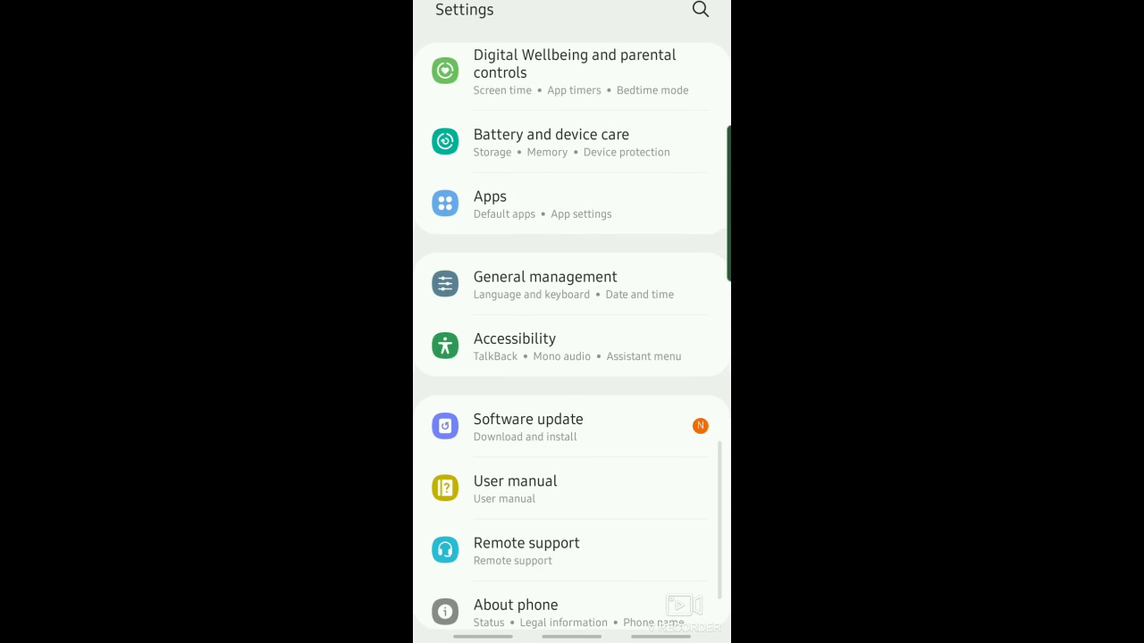
{"action": "scroll", "scroll_direction": "up", "scroll_amount": 3}
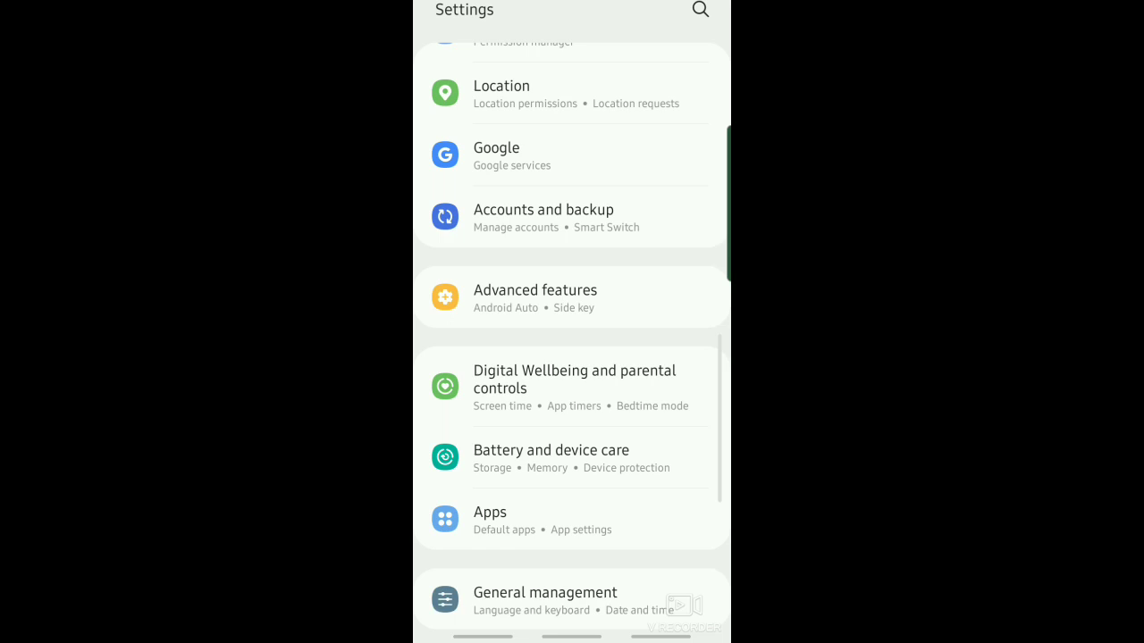
{"action": "scroll", "scroll_direction": "up", "scroll_amount": 3}
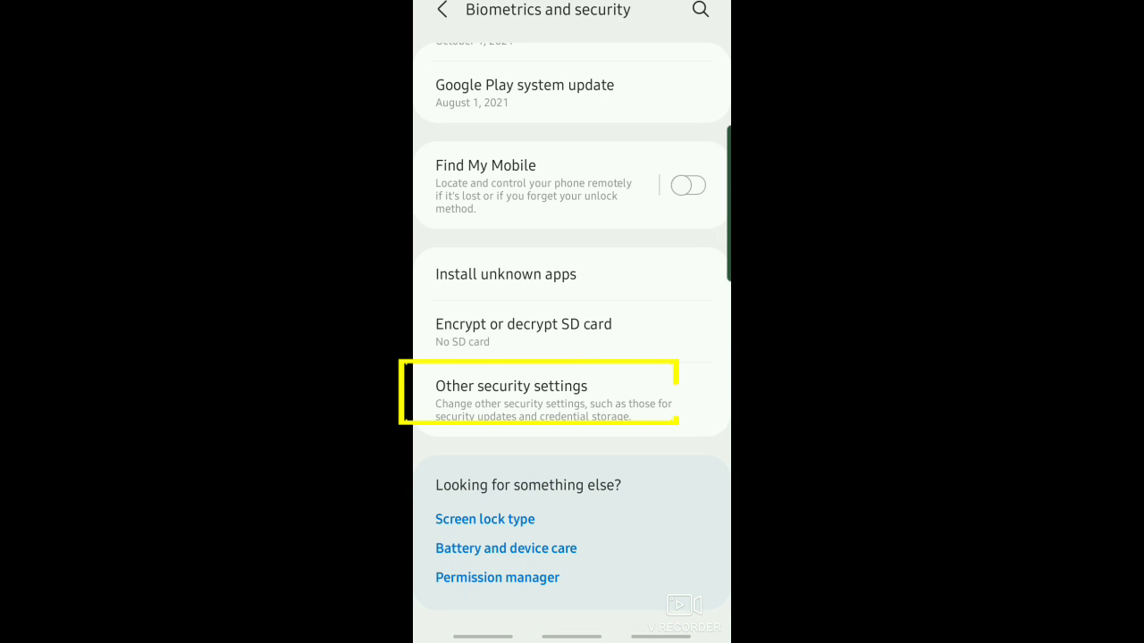
{"action": "left_click", "coordinate": [511, 386]}
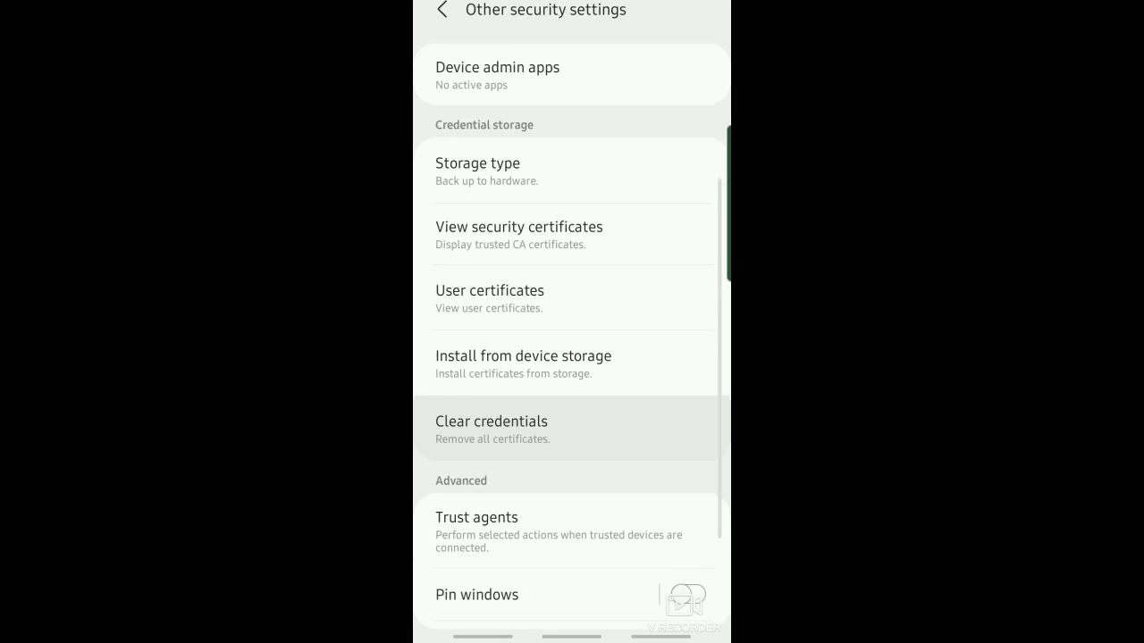
Scroll to the Advanced section and enter the Pin windows settings page.
{"action": "scroll", "scroll_direction": "down", "scroll_amount": 3}
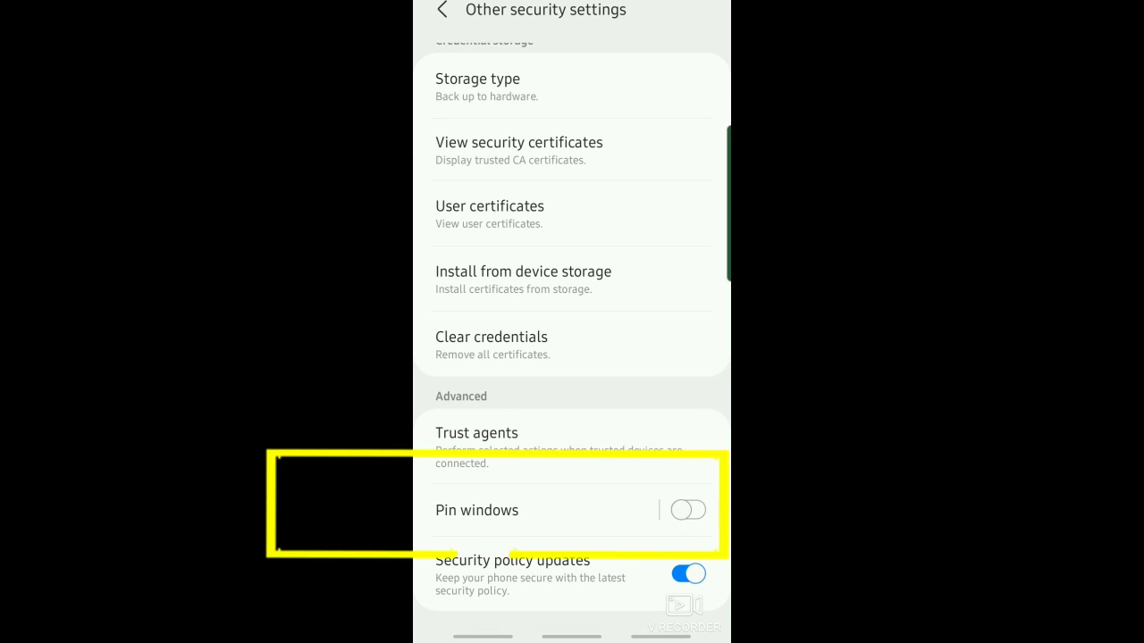
{"action": "left_click", "coordinate": [475, 511]}
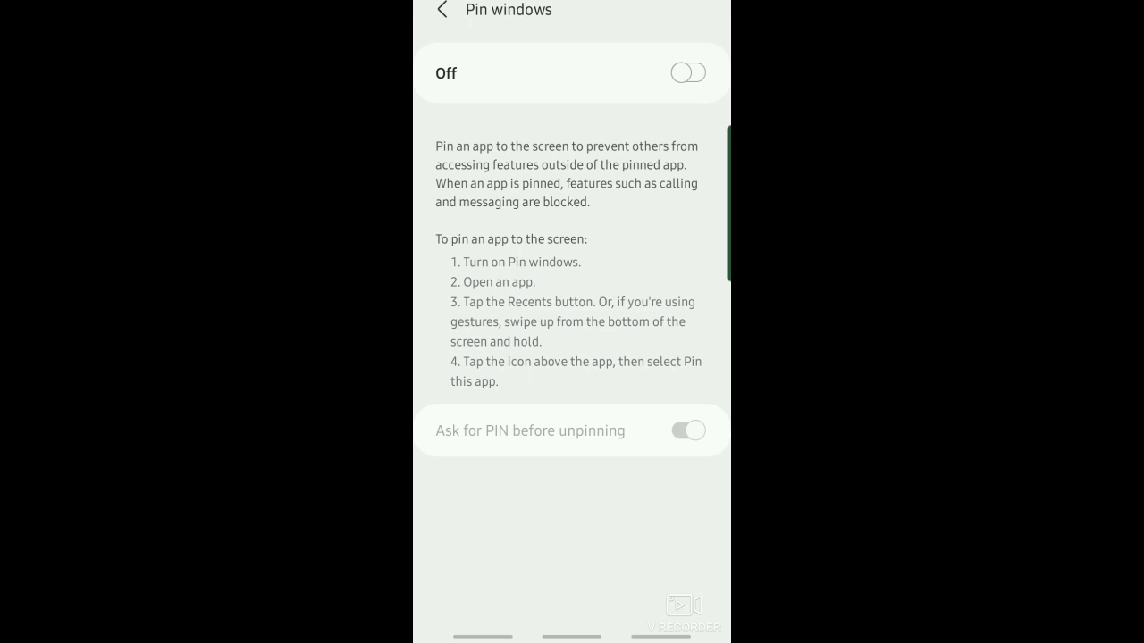
Turn on the Pin windows toggle at the top of its settings page.
{"action": "left_click", "coordinate": [688, 71]}
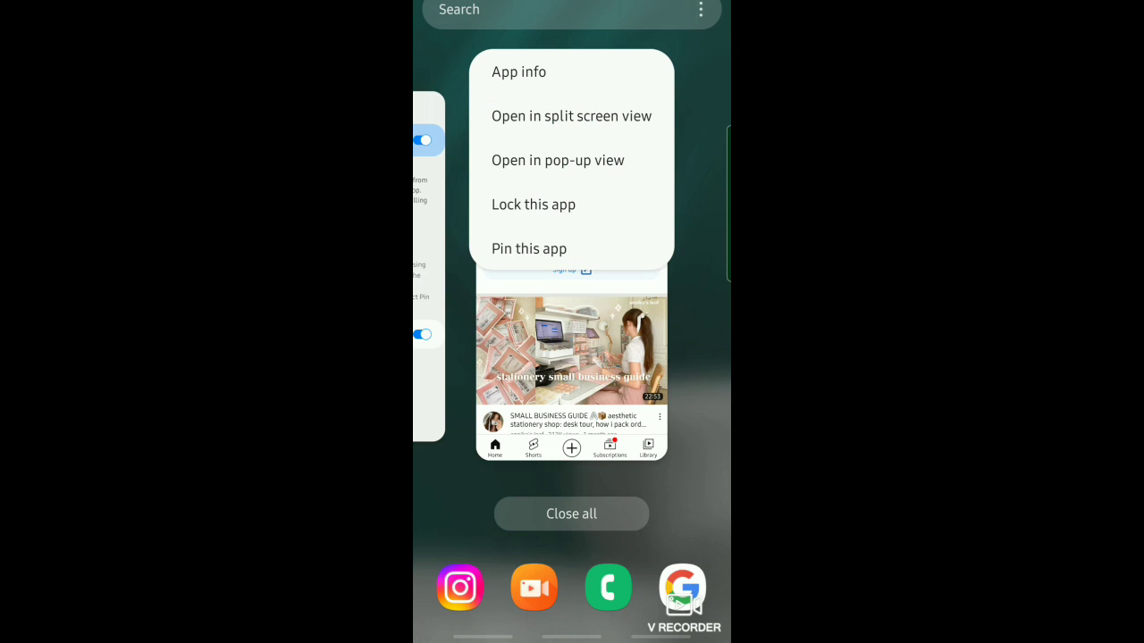
Pin the YouTube app from Recents and confirm the 'App is pinned' notice with OK.
{"action": "left_click", "coordinate": [529, 249]}
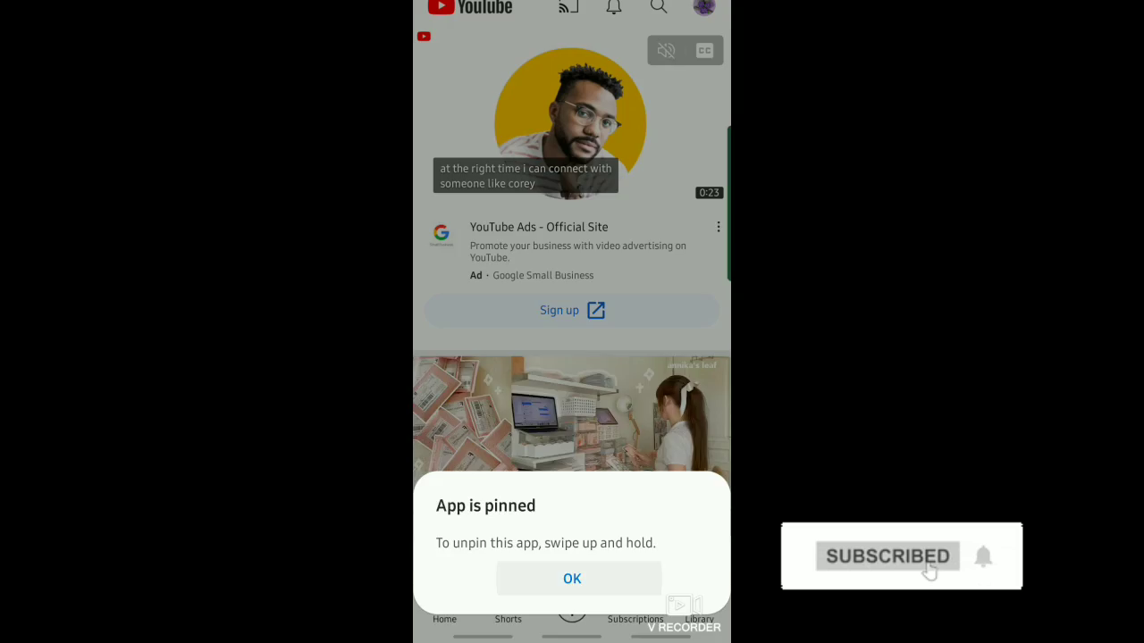
{"action": "left_click", "coordinate": [572, 579]}
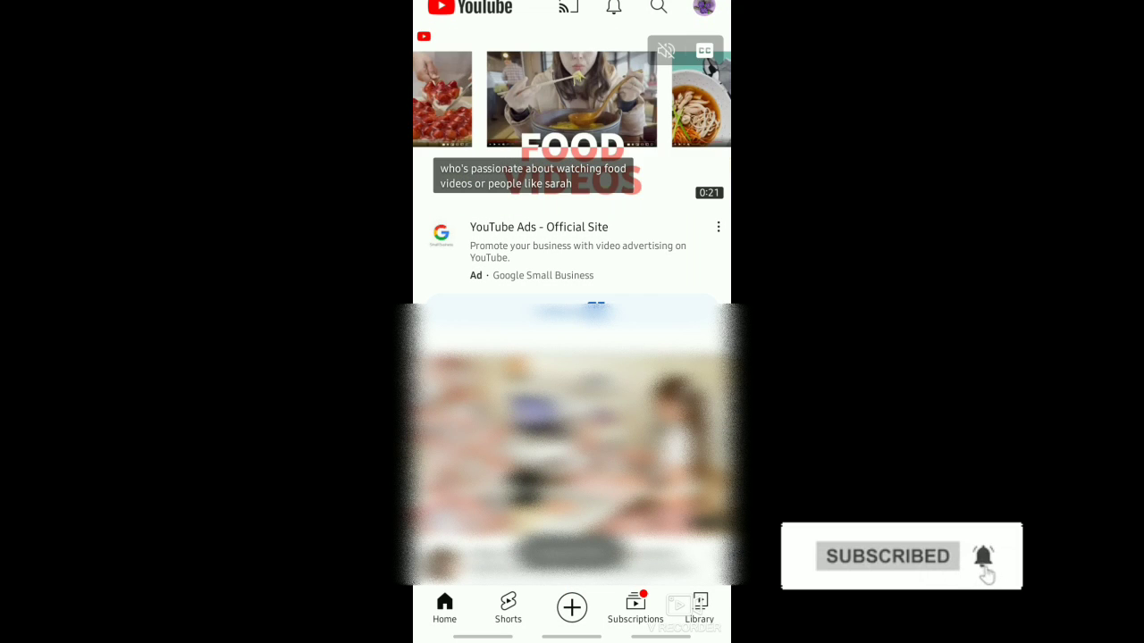